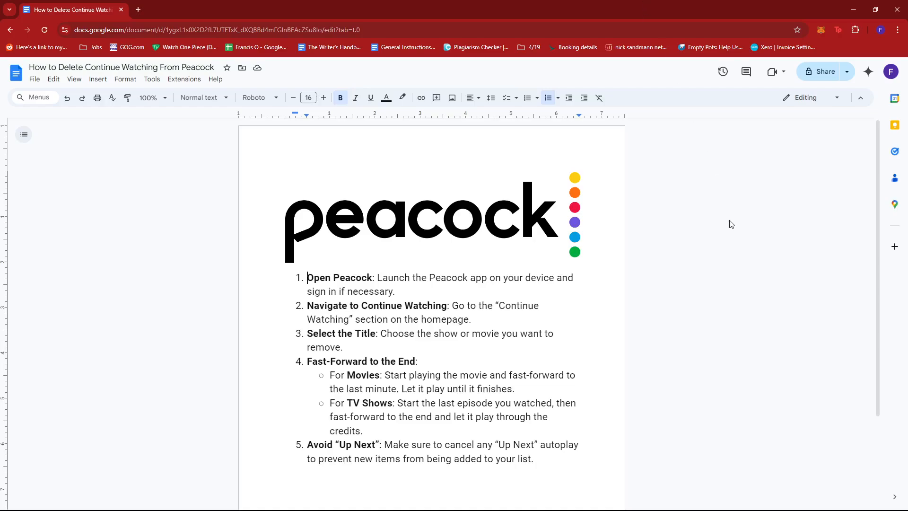
mouse_move(683, 275)
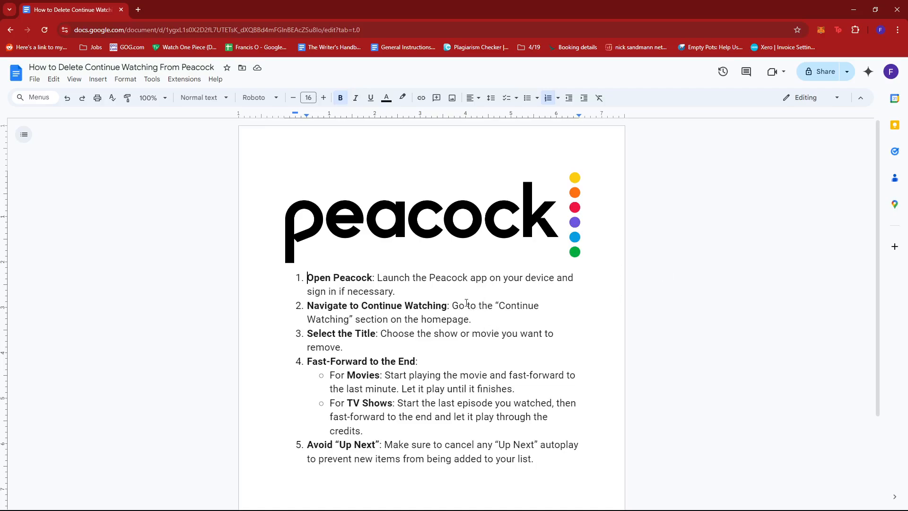
mouse_move(402, 333)
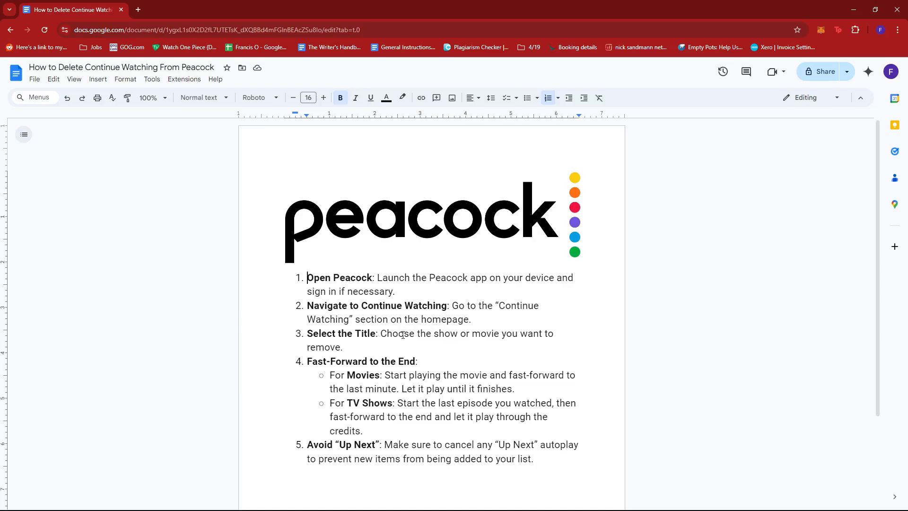
mouse_move(490, 349)
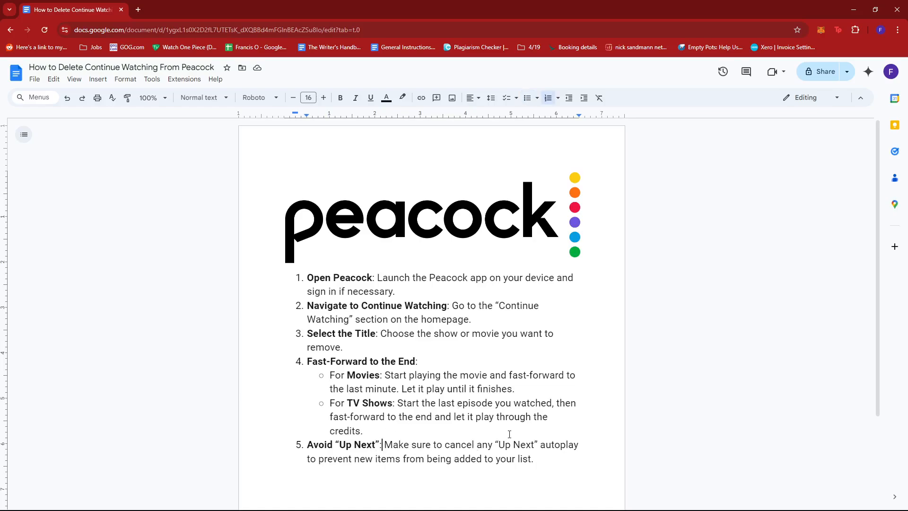
mouse_move(539, 417)
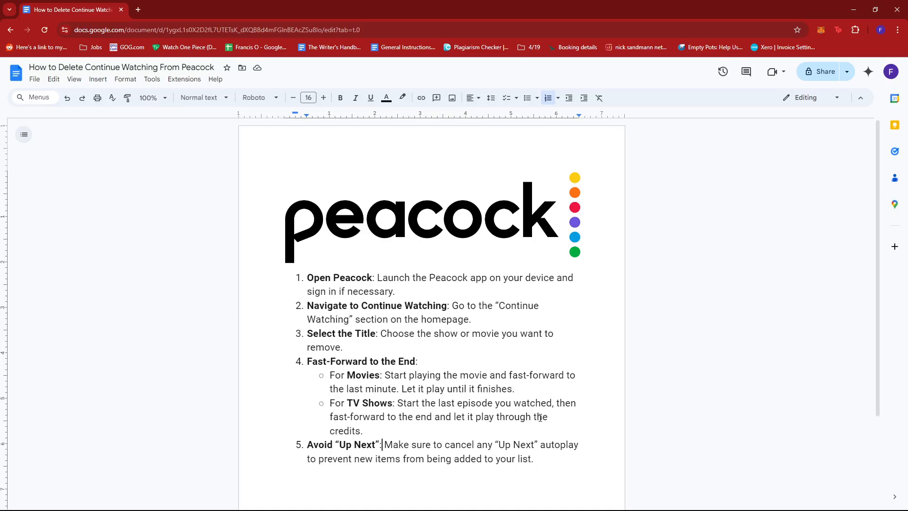